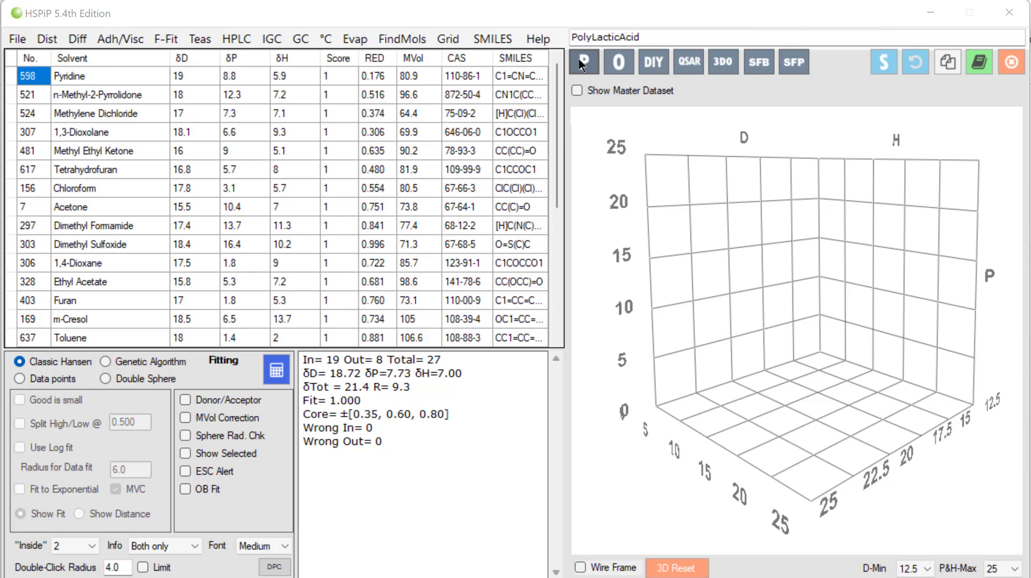
# Show the Polymers database with its default polymer list and δD, δP, δH, radius columns.
pyautogui.click(581, 61)
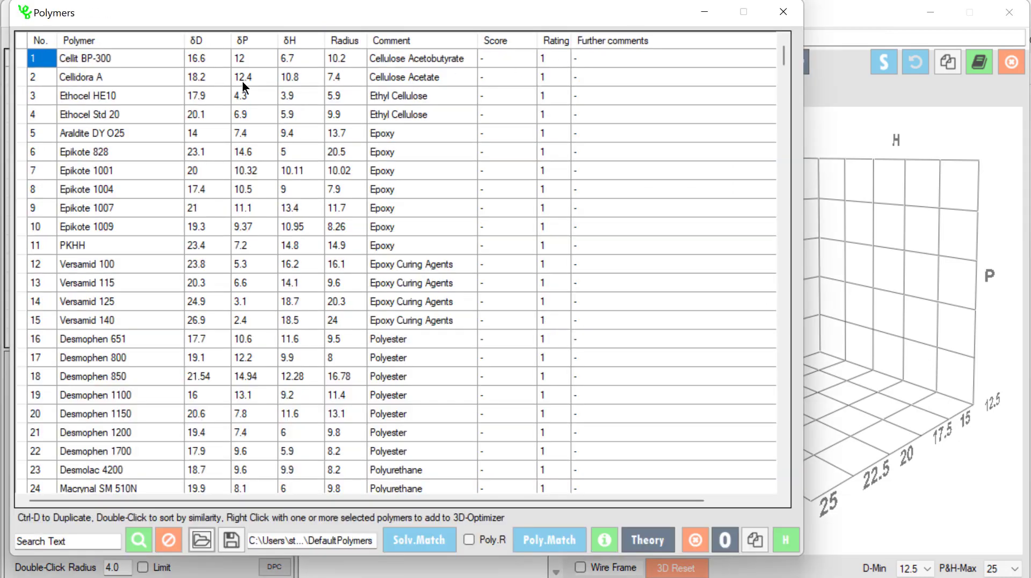
pyautogui.moveTo(255, 336)
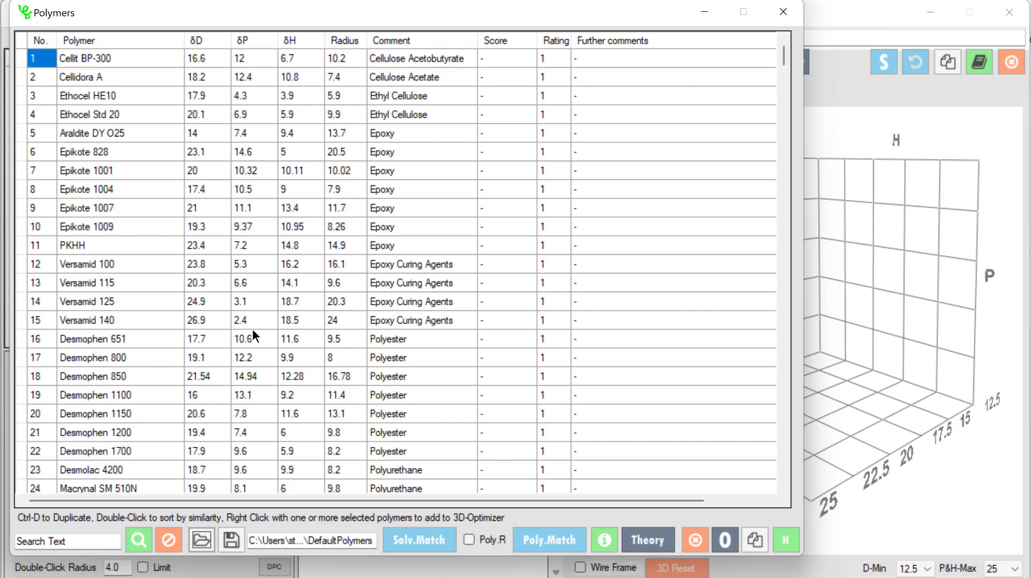
pyautogui.moveTo(263, 364)
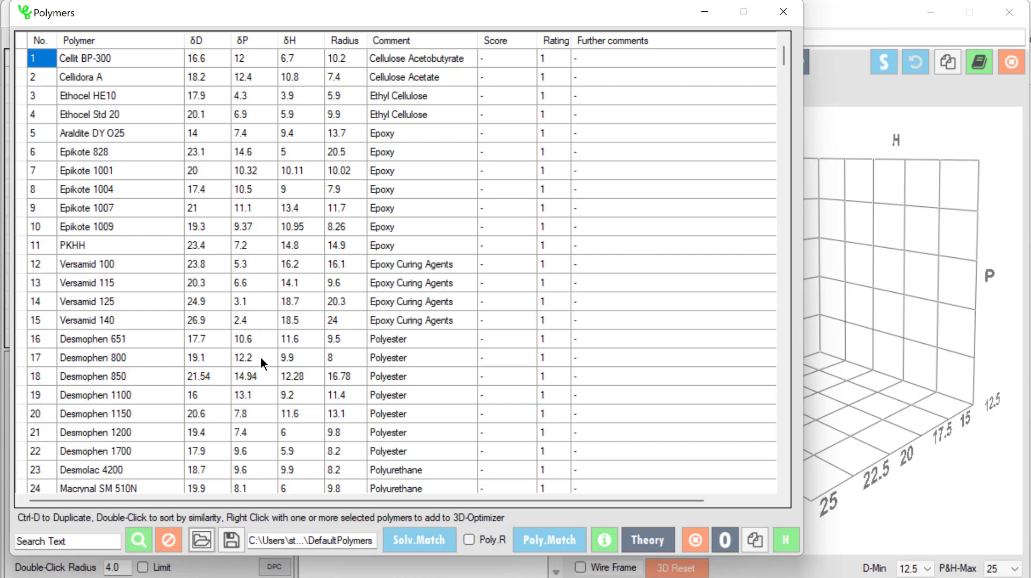
pyautogui.moveTo(249, 441)
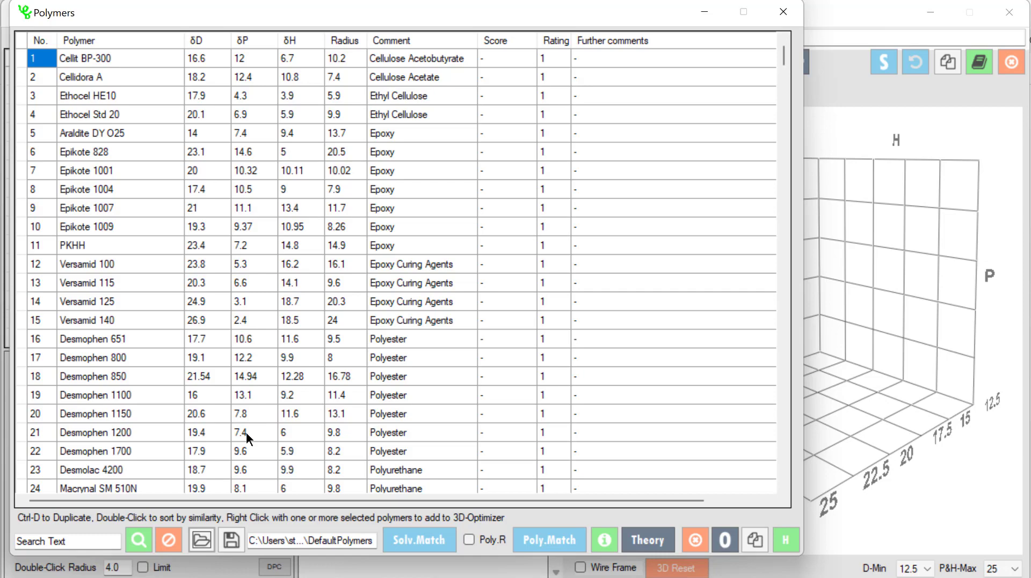
# Load the SmallSet.pds data set of common polymers from the HSPiP Data folder.
pyautogui.click(202, 539)
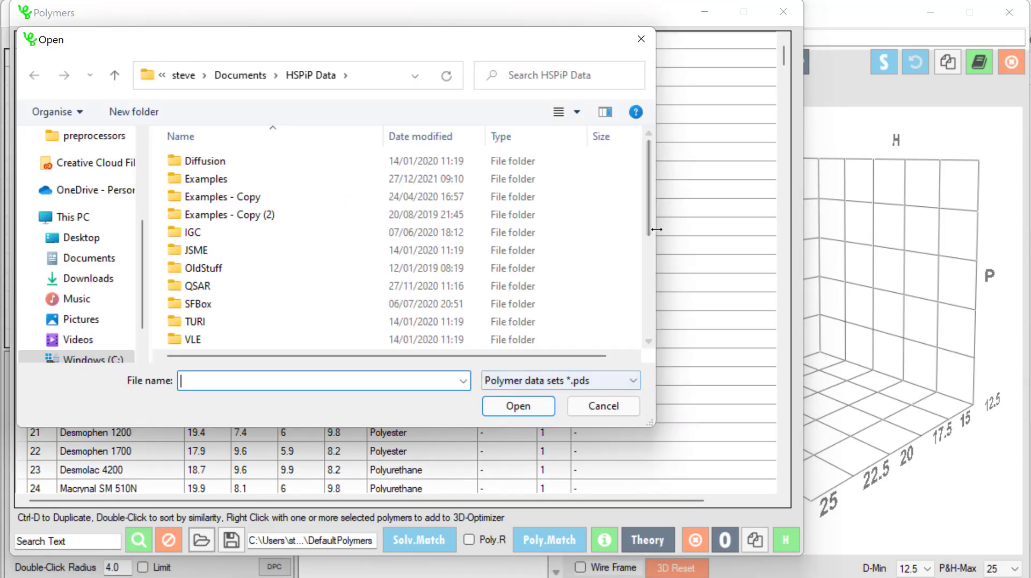
pyautogui.click(211, 338)
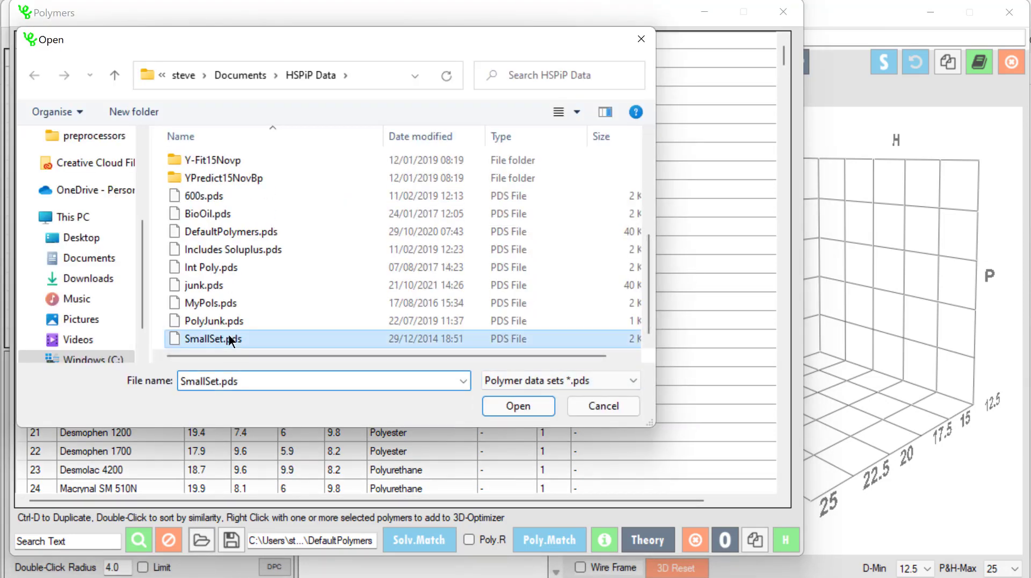
pyautogui.click(518, 405)
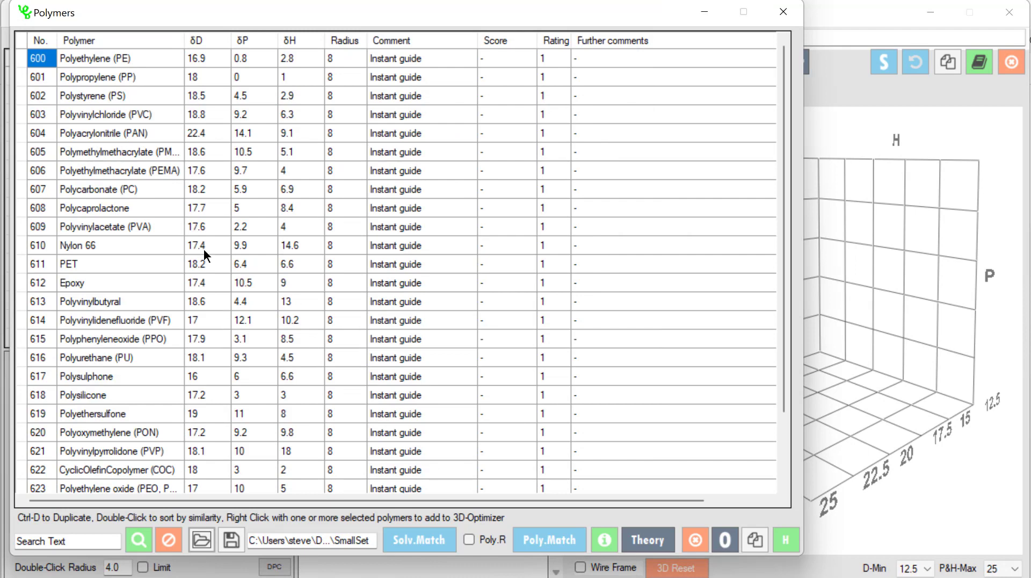
pyautogui.moveTo(119, 158)
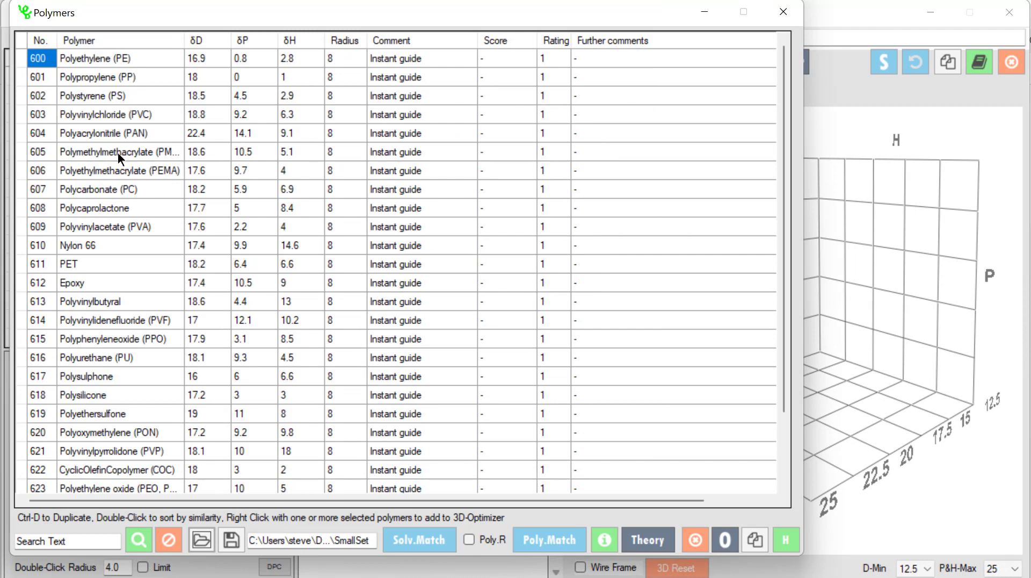
pyautogui.moveTo(119, 267)
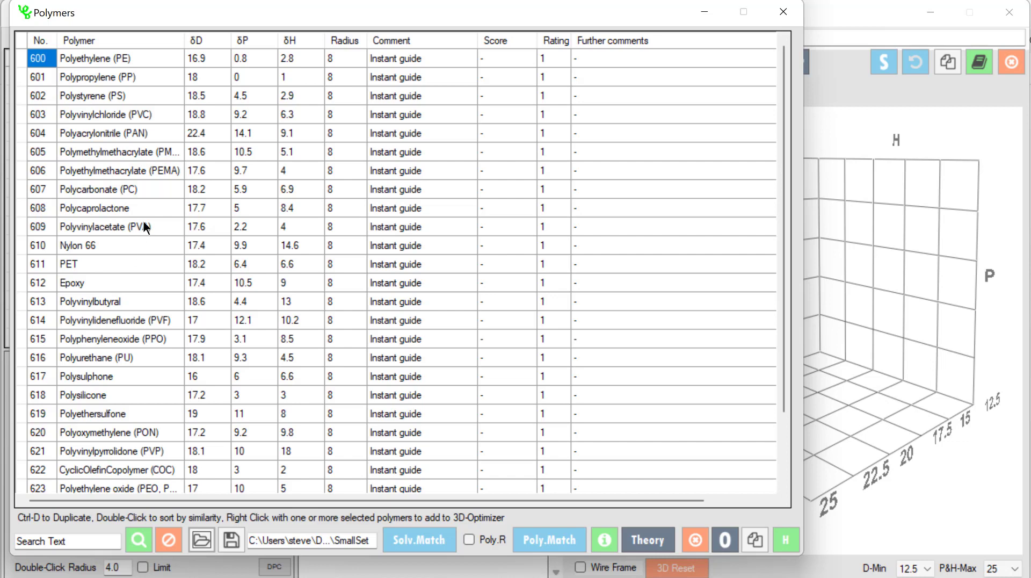
pyautogui.moveTo(237, 176)
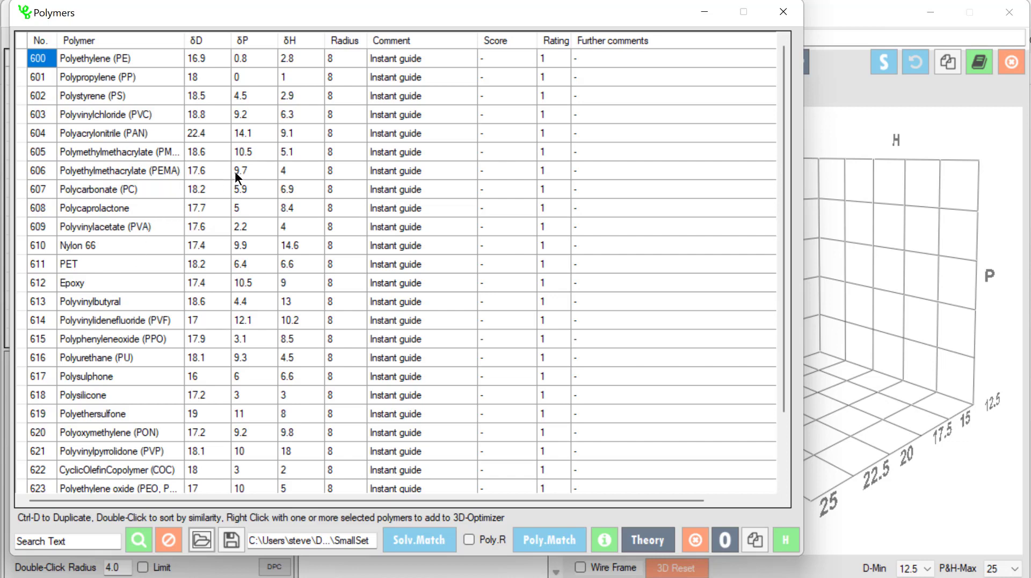
pyautogui.moveTo(122, 153)
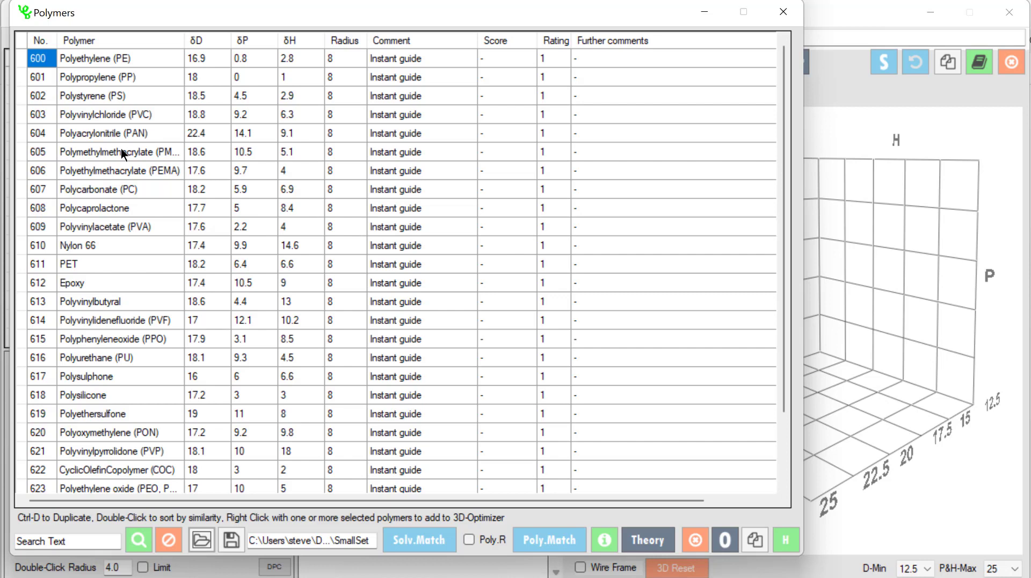
# Rank the SmallSet polymers by similarity to Polymethylmethacrylate as the target.
pyautogui.click(120, 151)
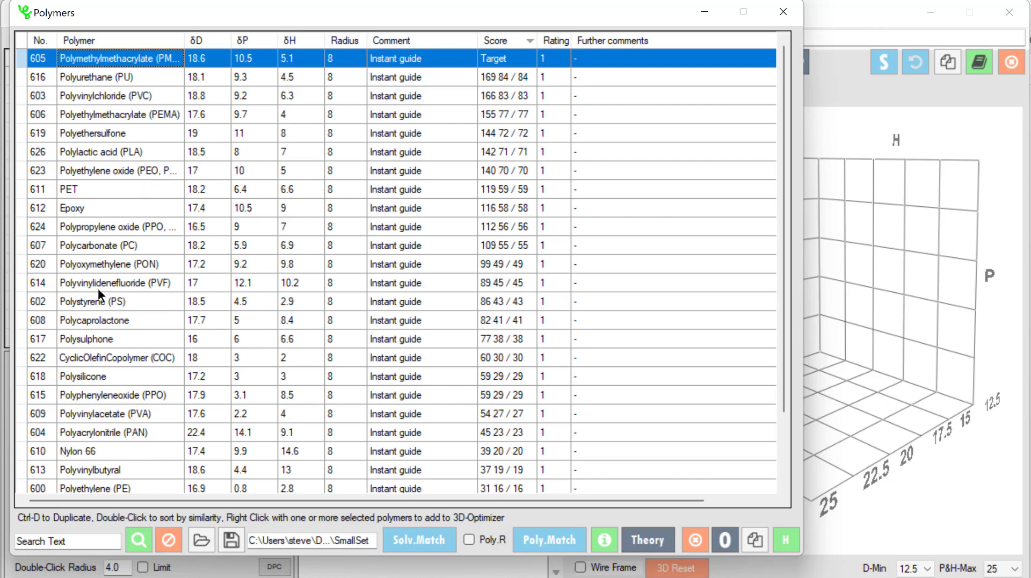
pyautogui.moveTo(224, 67)
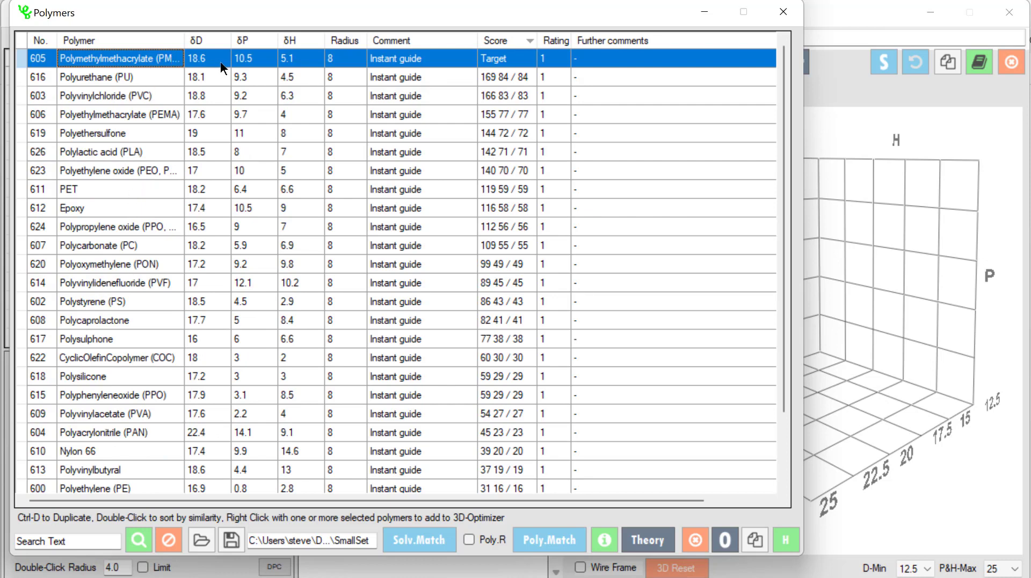
pyautogui.moveTo(200, 82)
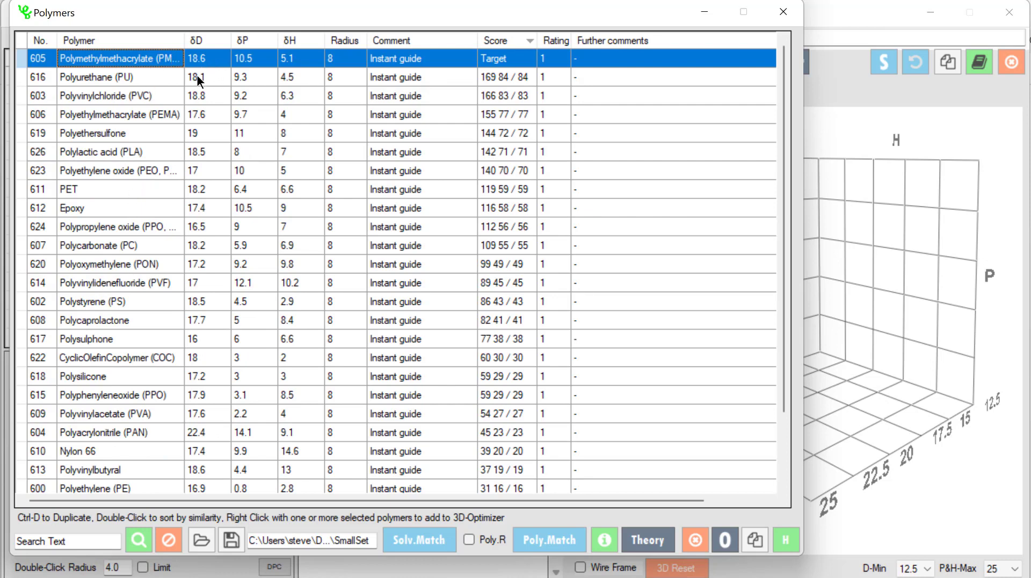
pyautogui.moveTo(238, 82)
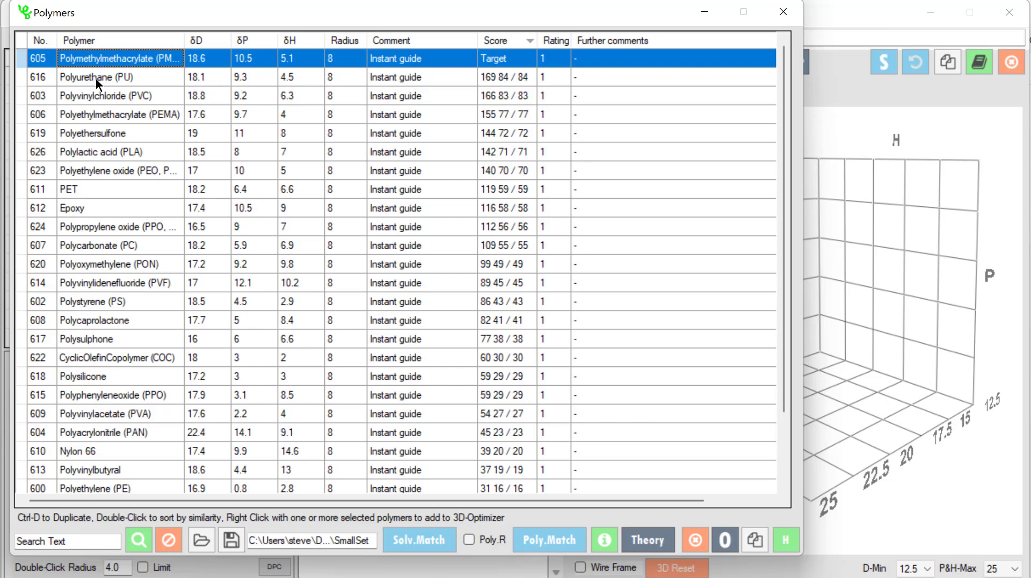
pyautogui.moveTo(208, 60)
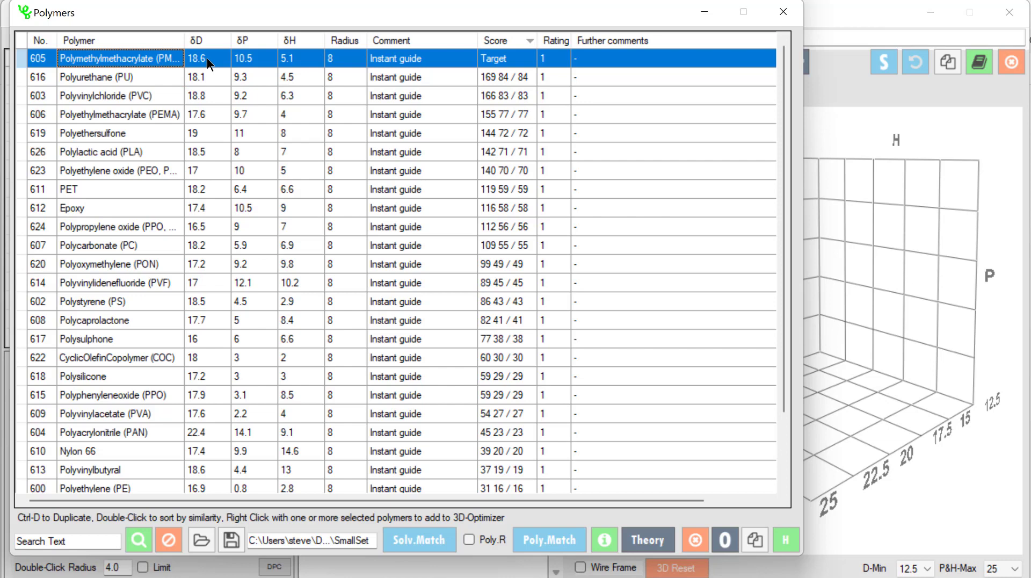
pyautogui.moveTo(143, 127)
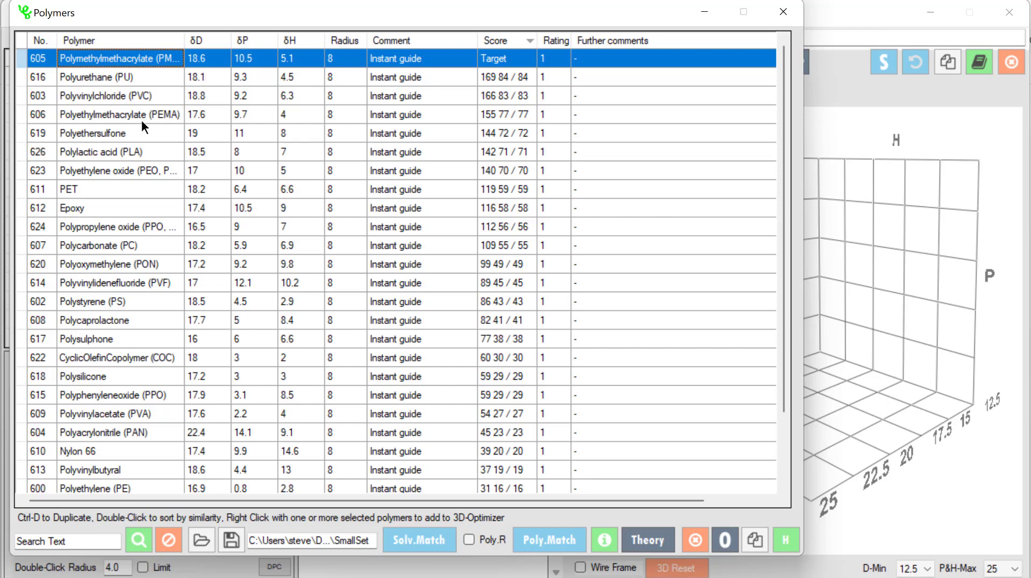
pyautogui.moveTo(275, 120)
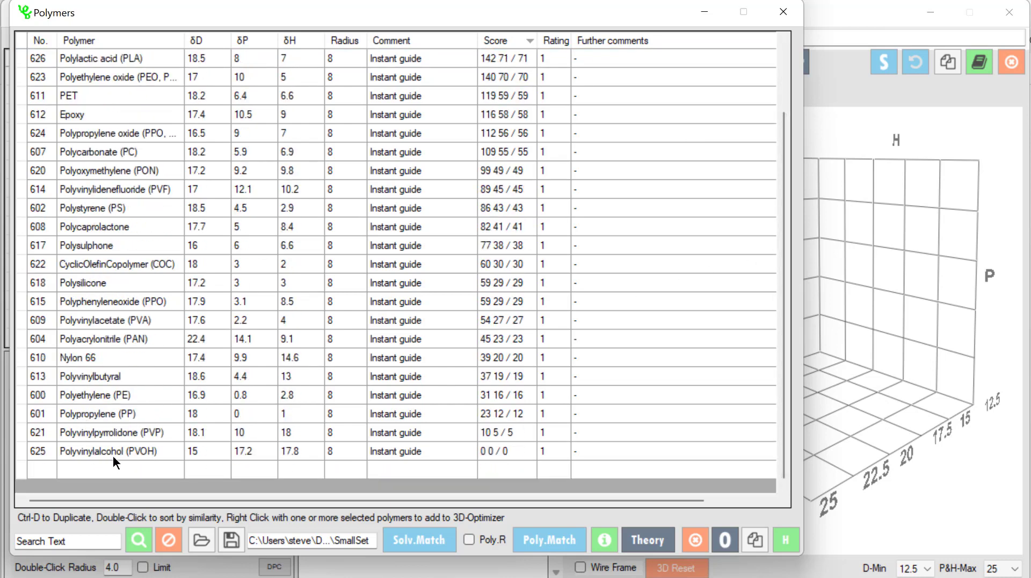
pyautogui.moveTo(298, 457)
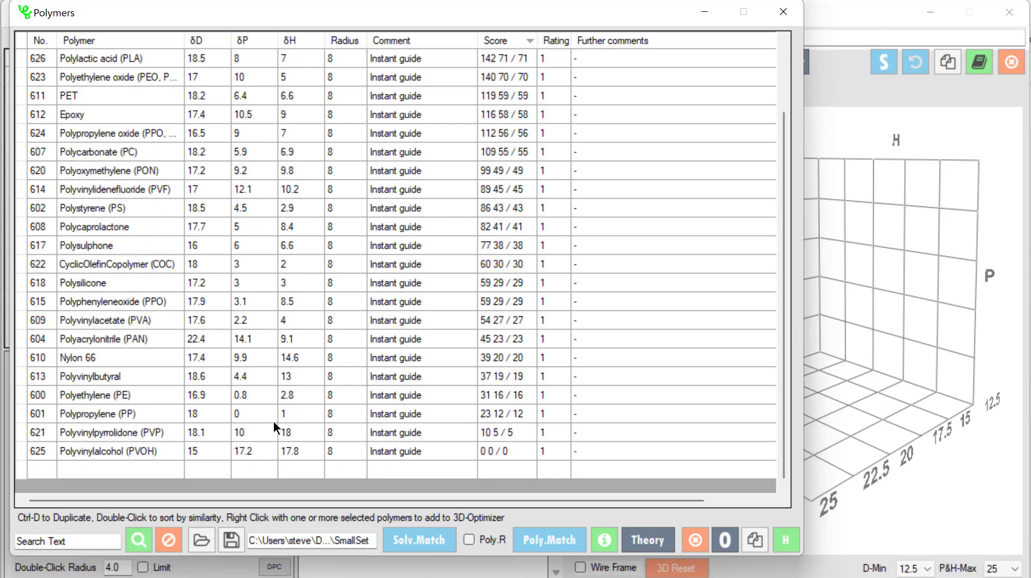
pyautogui.moveTo(249, 420)
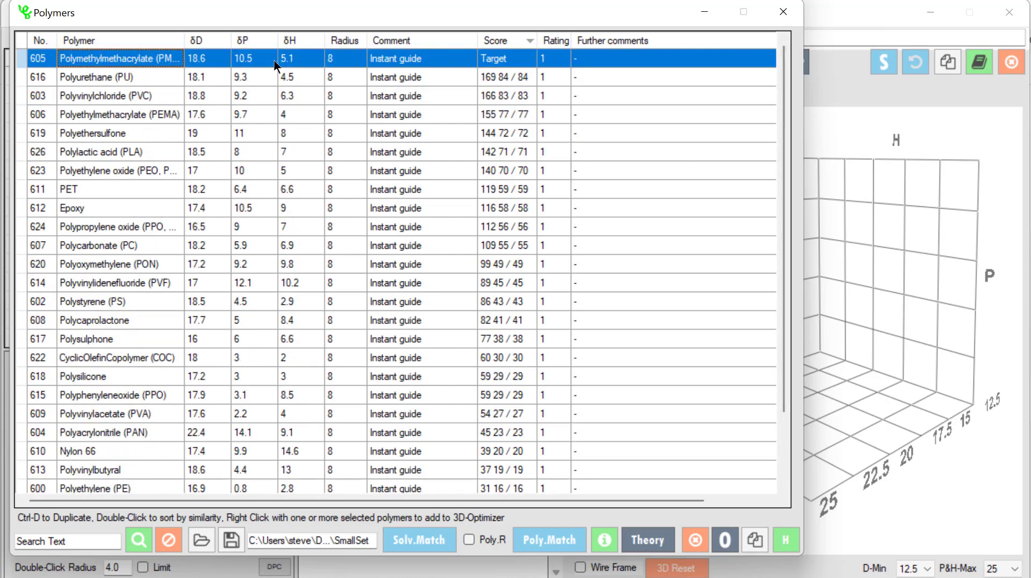
pyautogui.moveTo(174, 224)
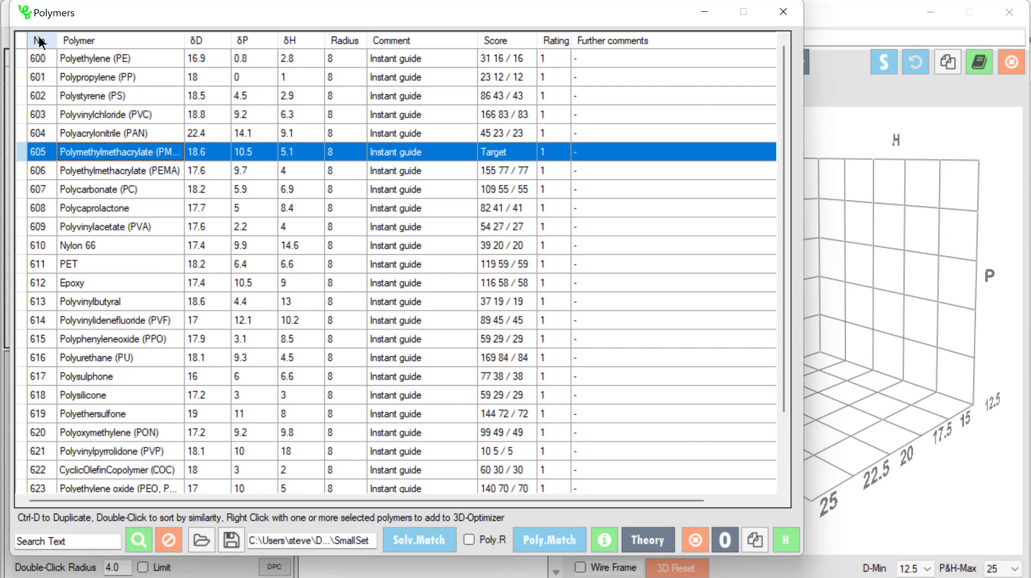
pyautogui.moveTo(60, 193)
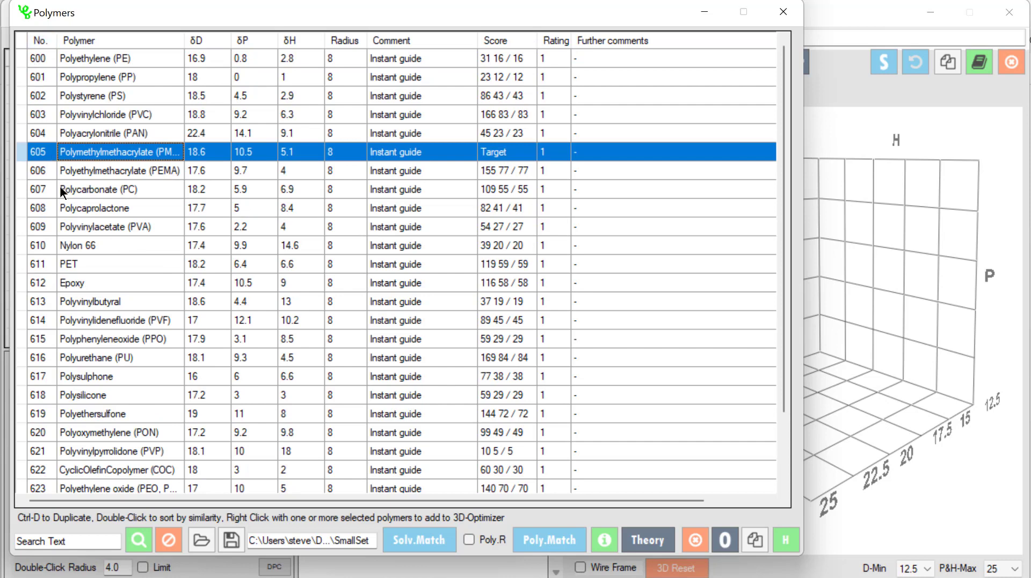
# Select Polycarbonate (PC) together with Polyvinylbutyral in the polymer list.
pyautogui.click(80, 189)
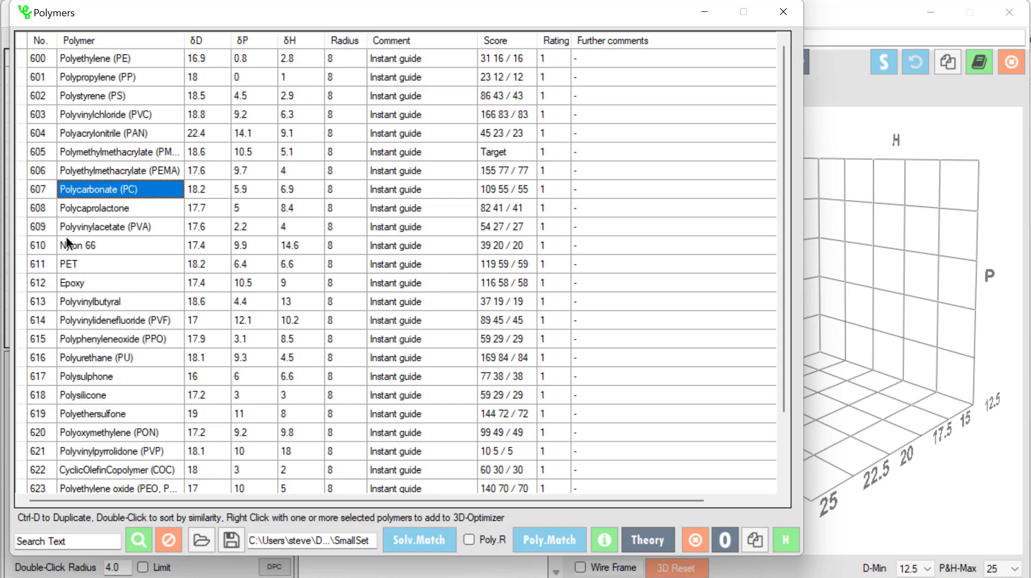
pyautogui.click(86, 301)
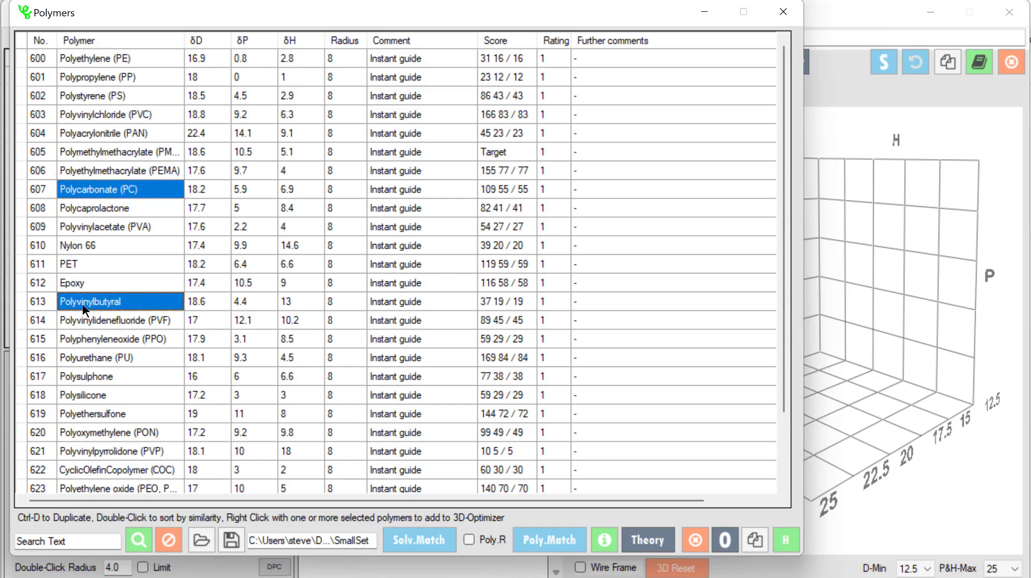
pyautogui.moveTo(137, 315)
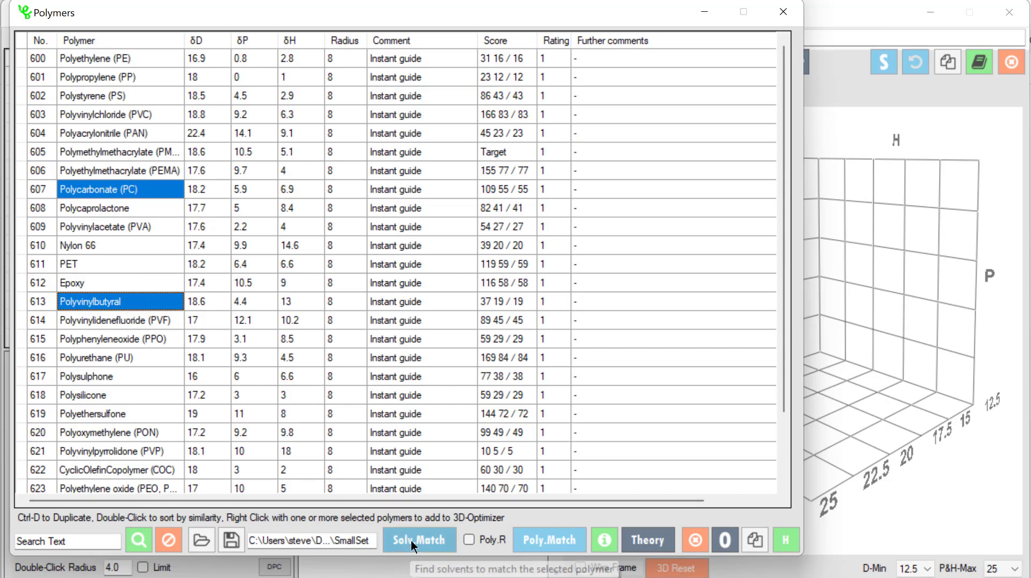
# Run Solv.Match for the two polymers, giving junction 18.4, 5.2, 10.0 and ranked solvents.
pyautogui.click(419, 539)
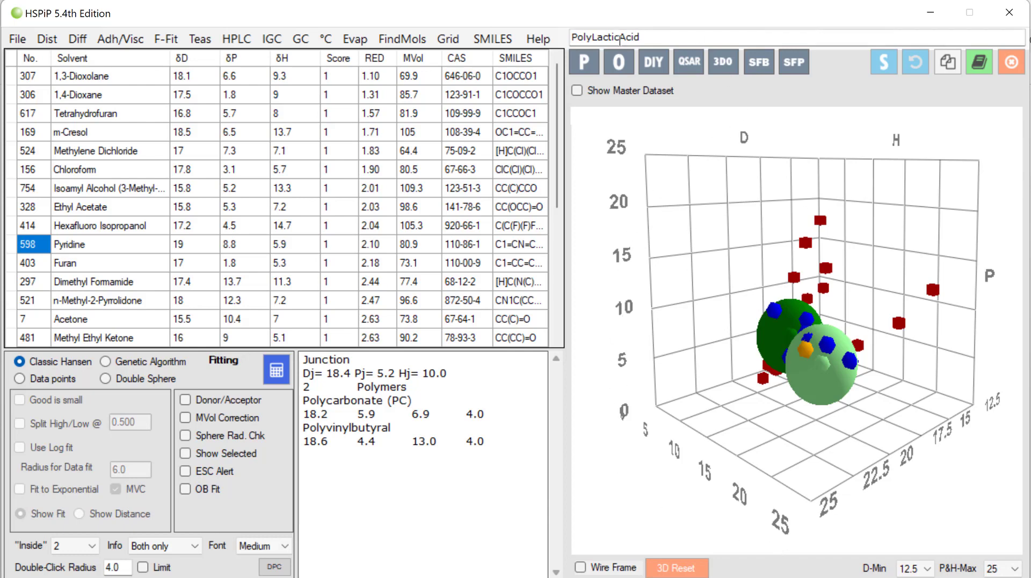
pyautogui.moveTo(642, 291)
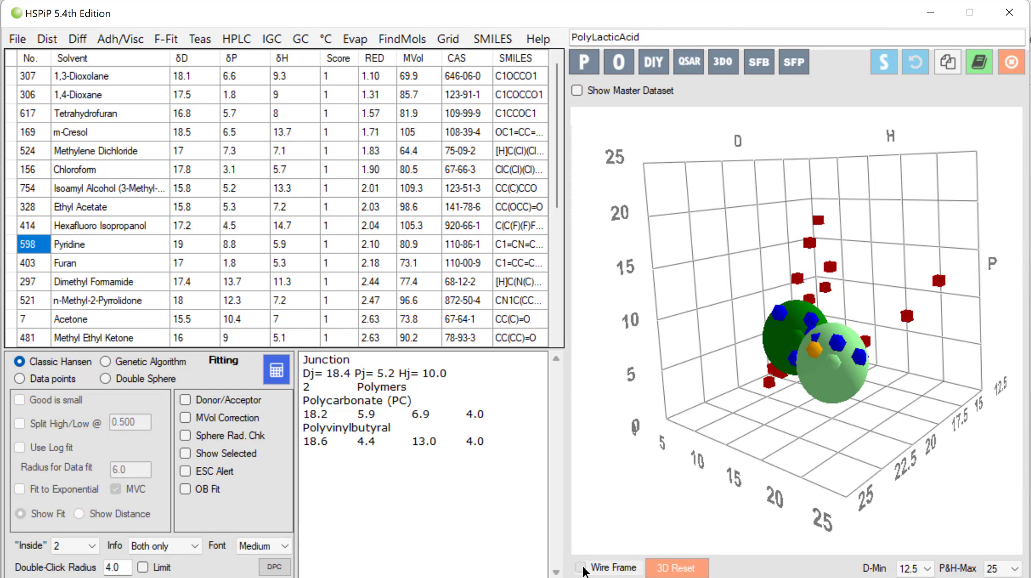
# Render the Polycarbonate and Polyvinylbutyral spheres as wireframes exposing the solvent points.
pyautogui.click(579, 567)
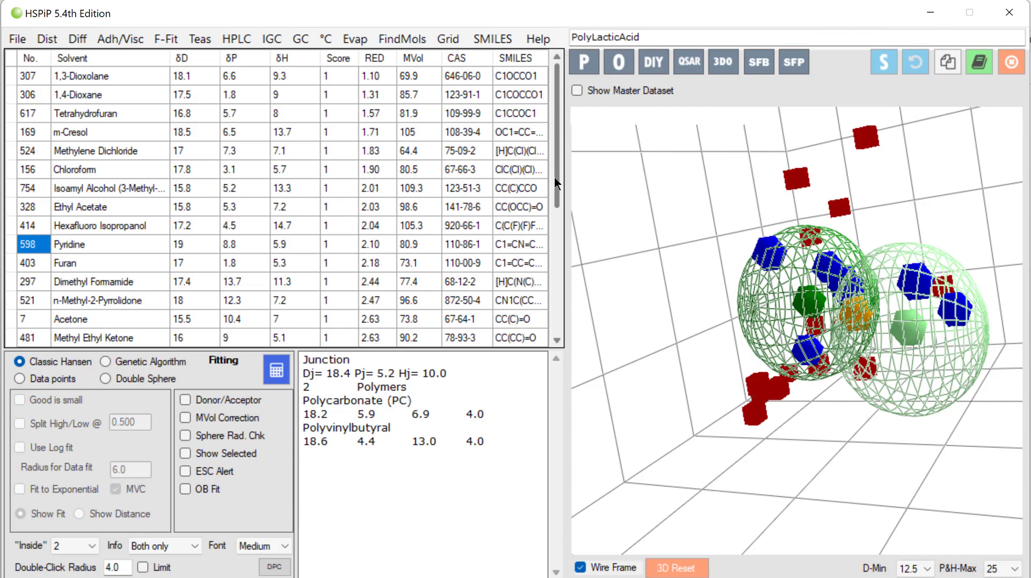
pyautogui.scroll(-3)
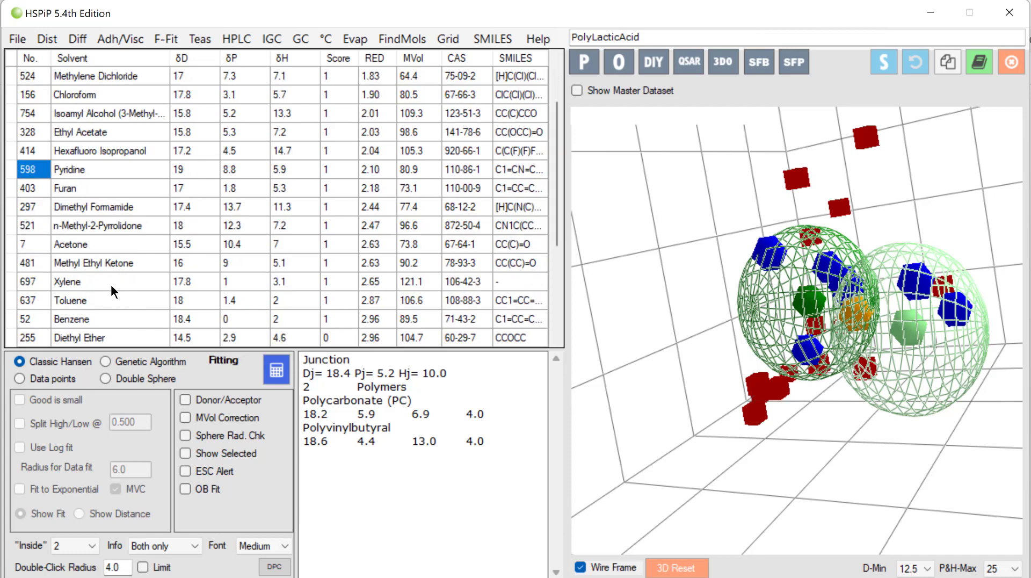
pyautogui.click(66, 281)
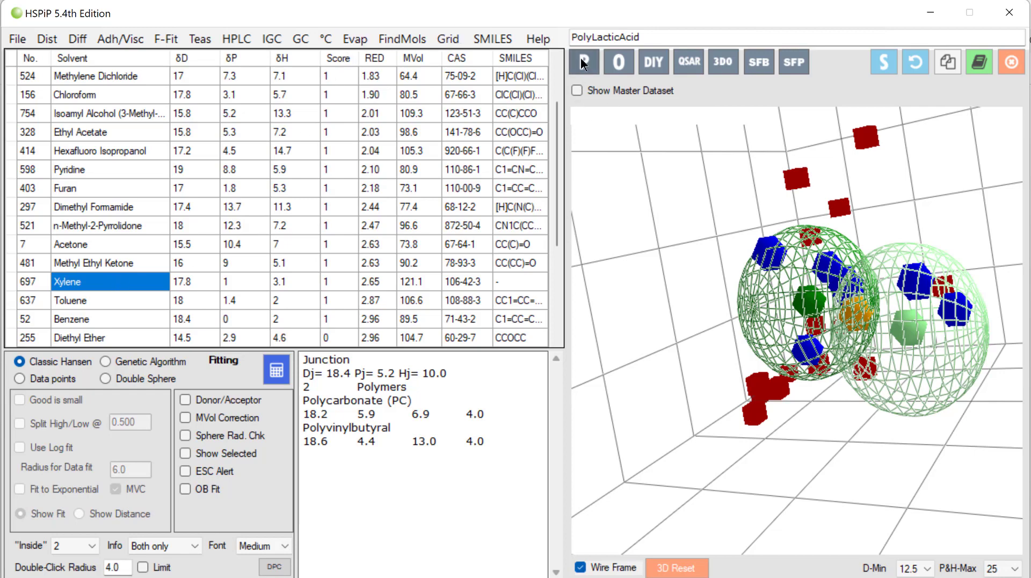
pyautogui.click(586, 61)
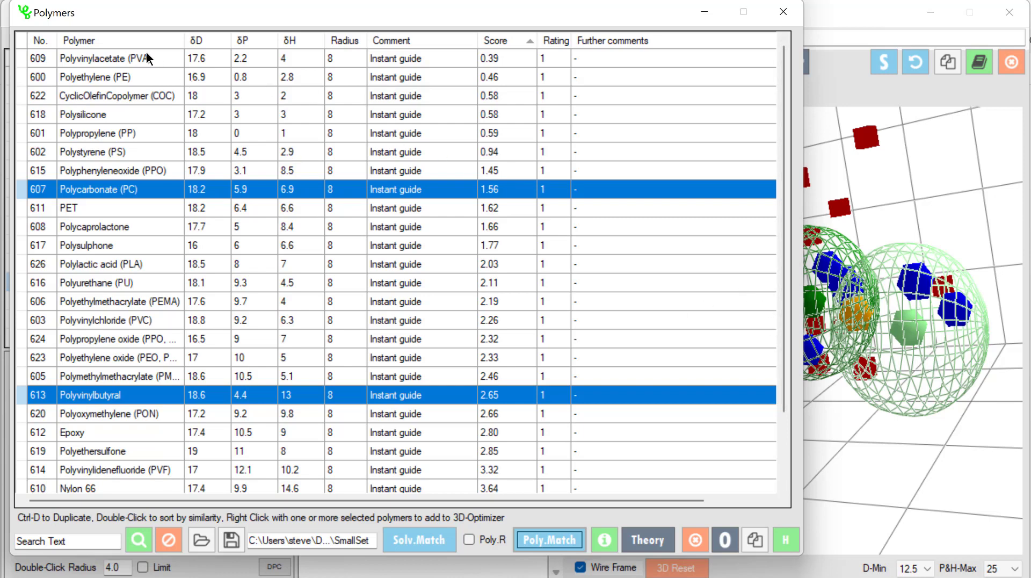
pyautogui.moveTo(125, 123)
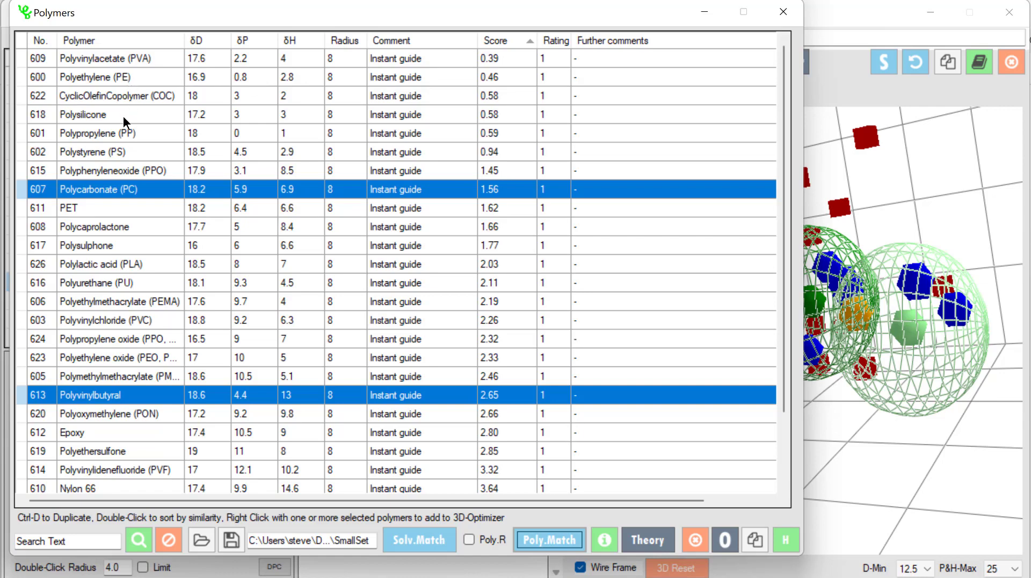
pyautogui.moveTo(507, 344)
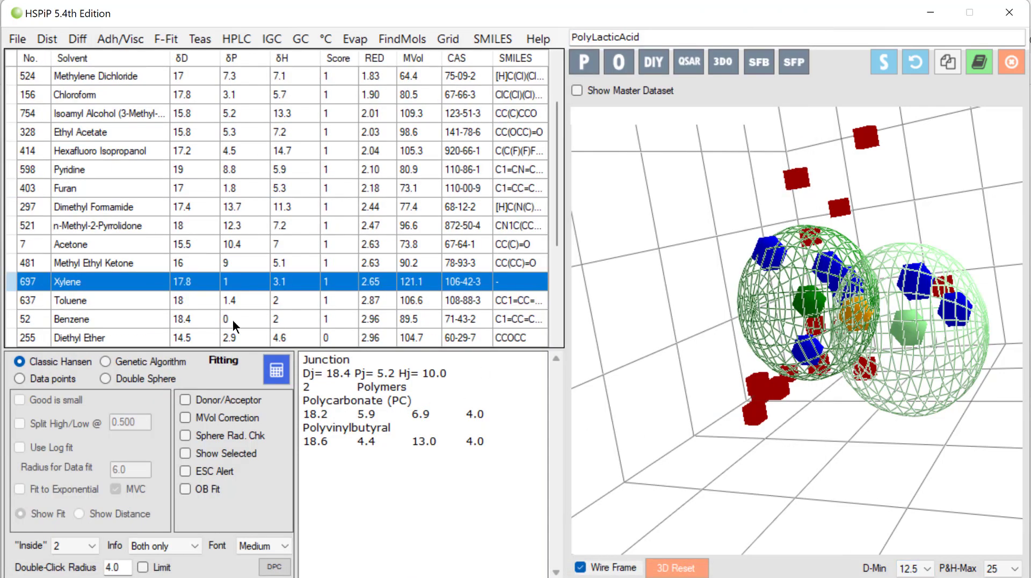
pyautogui.moveTo(130, 187)
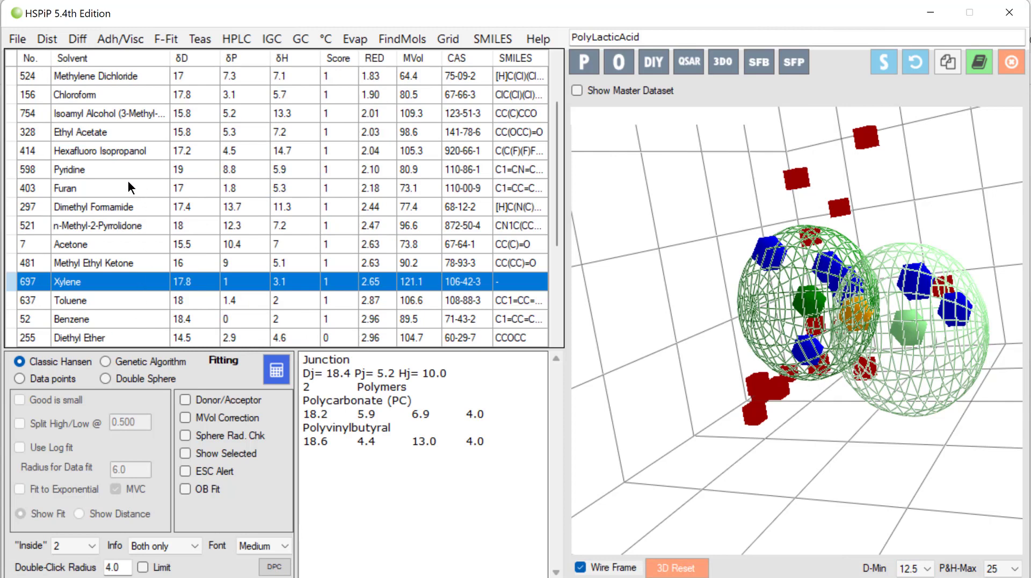
# Run Poly.Match to rank polymers against Polycarbonate and Polyvinylbutyral, PVC scoring closest.
pyautogui.click(70, 169)
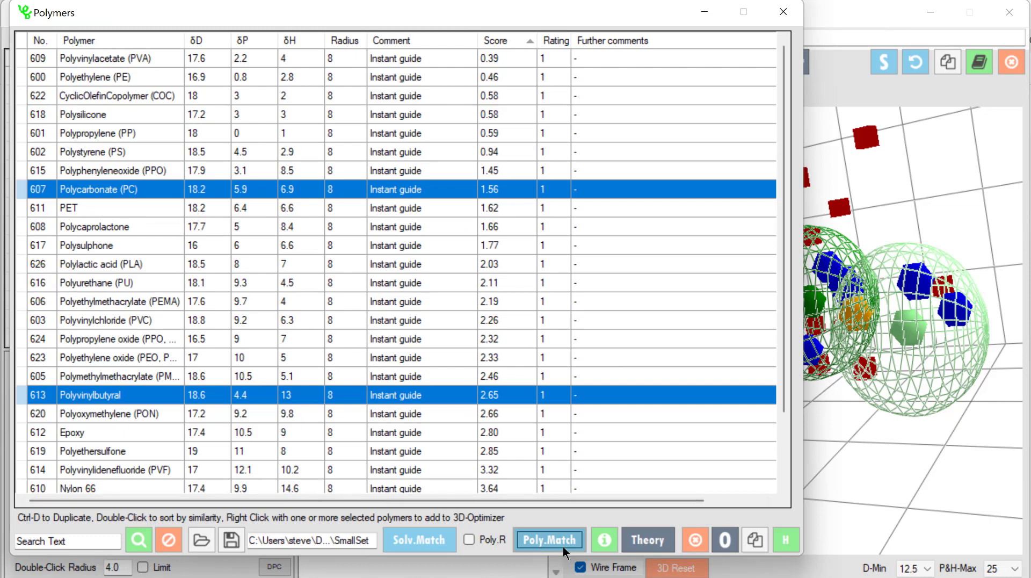
pyautogui.click(549, 539)
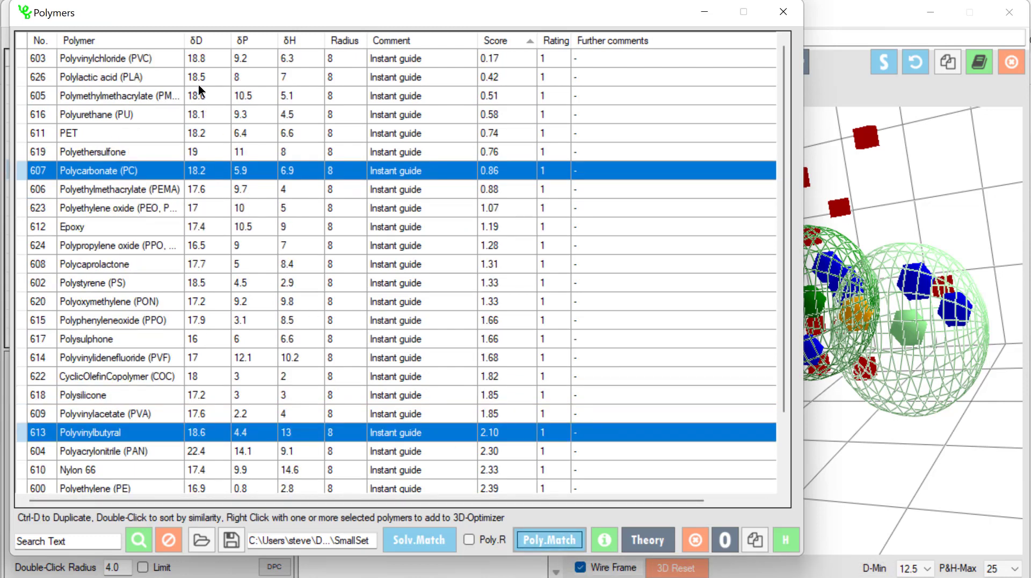
pyautogui.moveTo(202, 70)
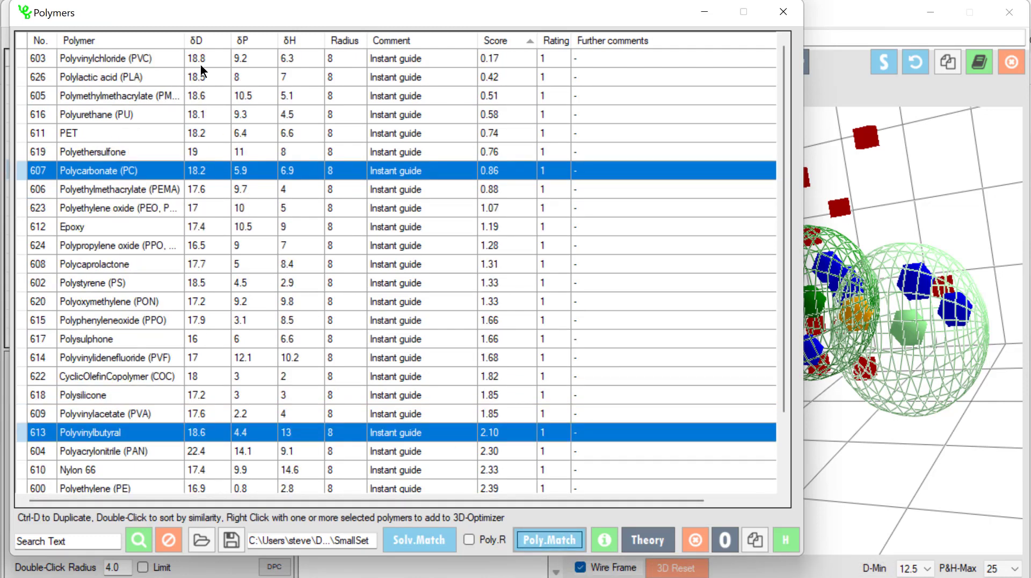
pyautogui.moveTo(352, 146)
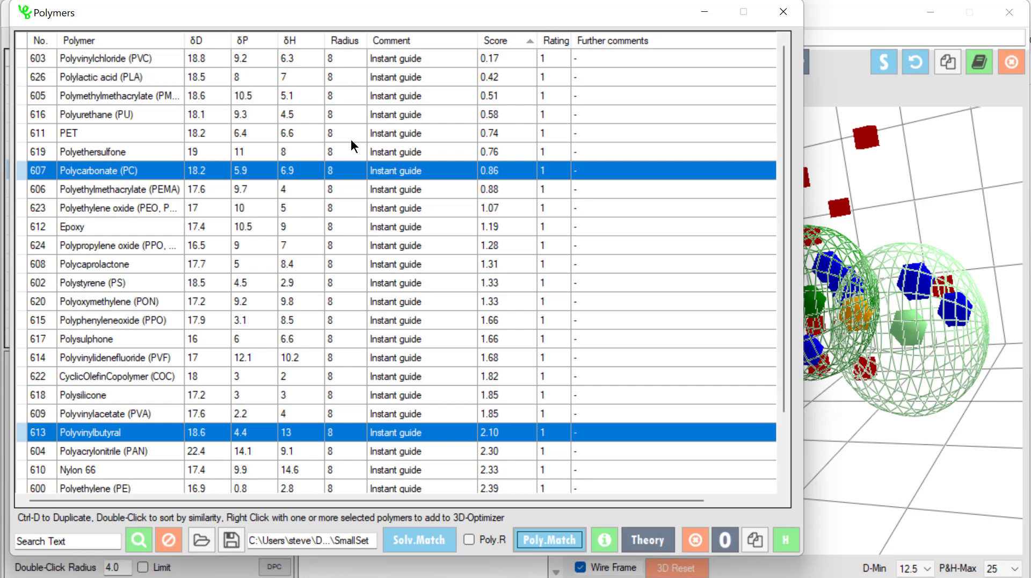
pyautogui.moveTo(348, 147)
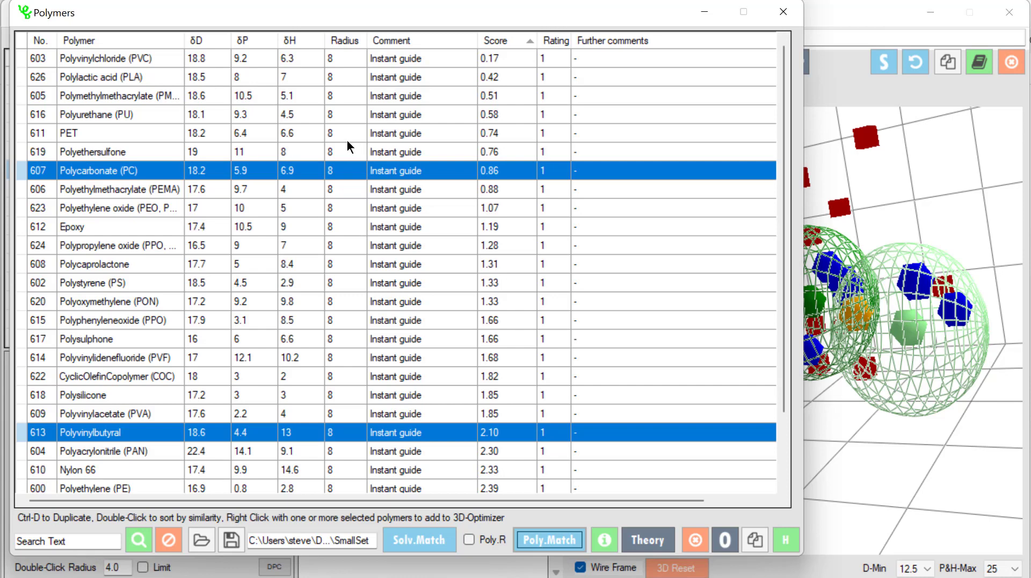
pyautogui.moveTo(366, 245)
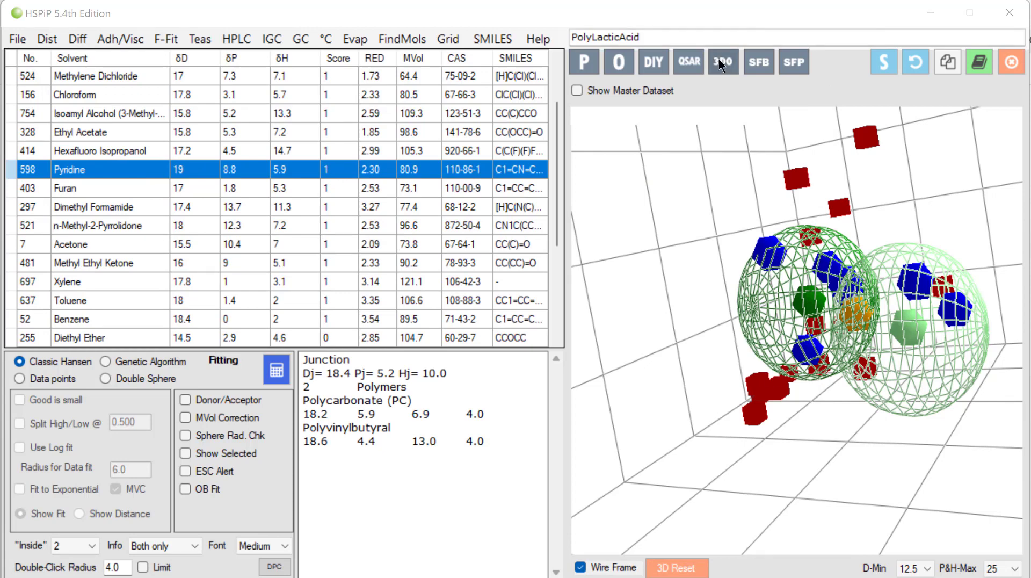
# Blend Acetonitrile with 1,4-Dioxane at 36:64 in the 3D Optimizer, reaching 16.7, 7.6, 8.0.
pyautogui.click(723, 61)
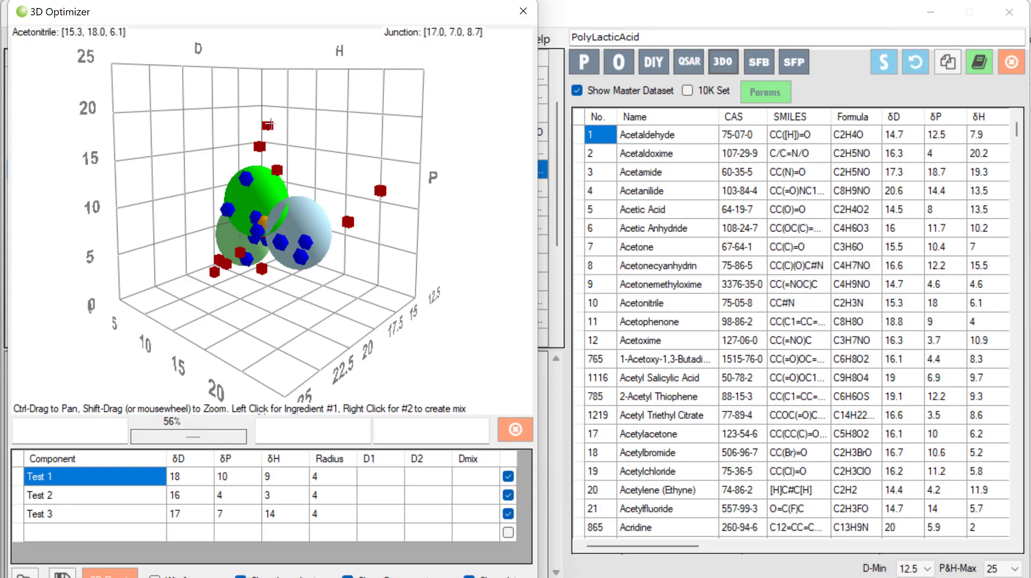
pyautogui.click(260, 257)
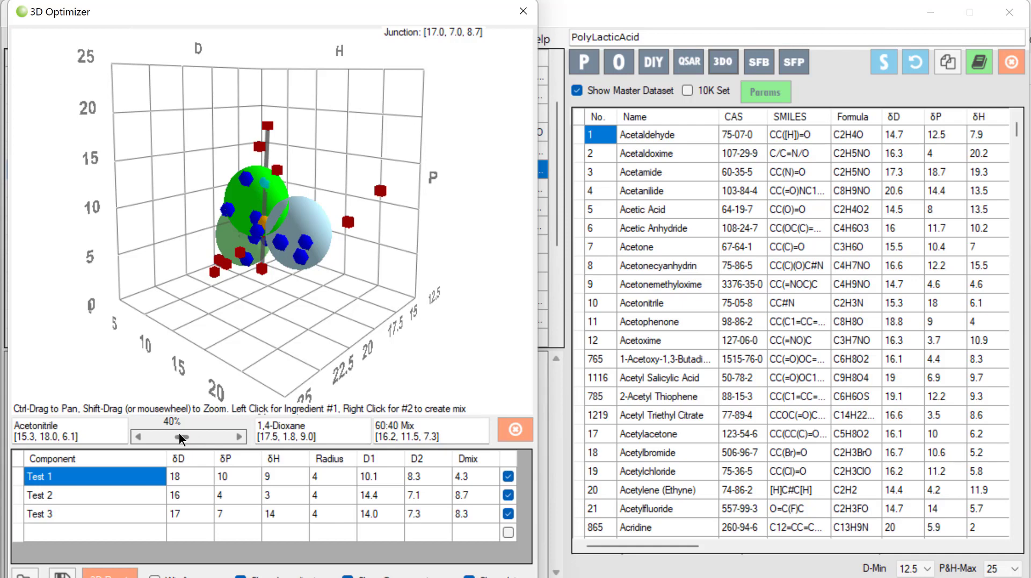
pyautogui.moveTo(181, 436); pyautogui.dragTo(198, 436)
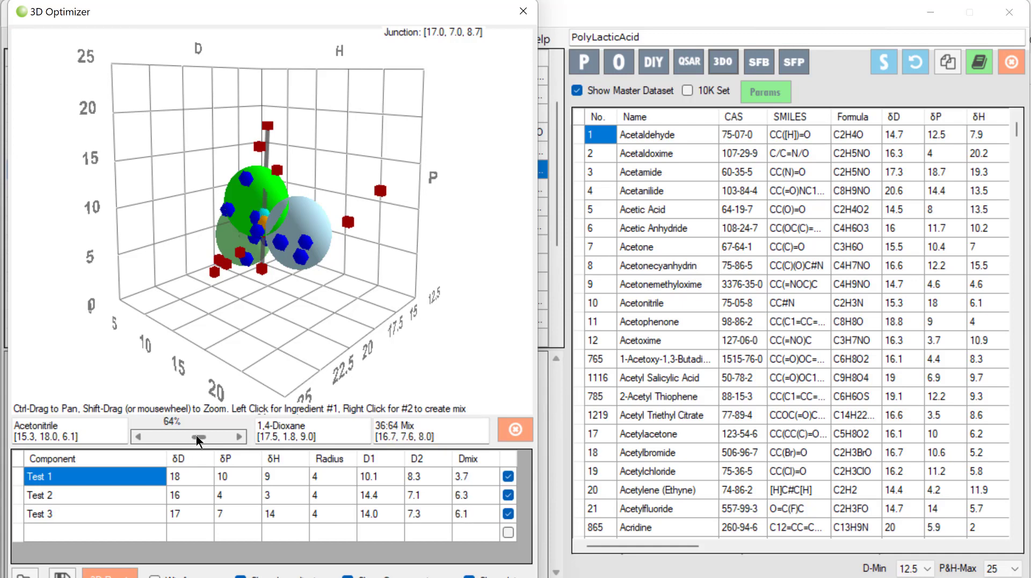